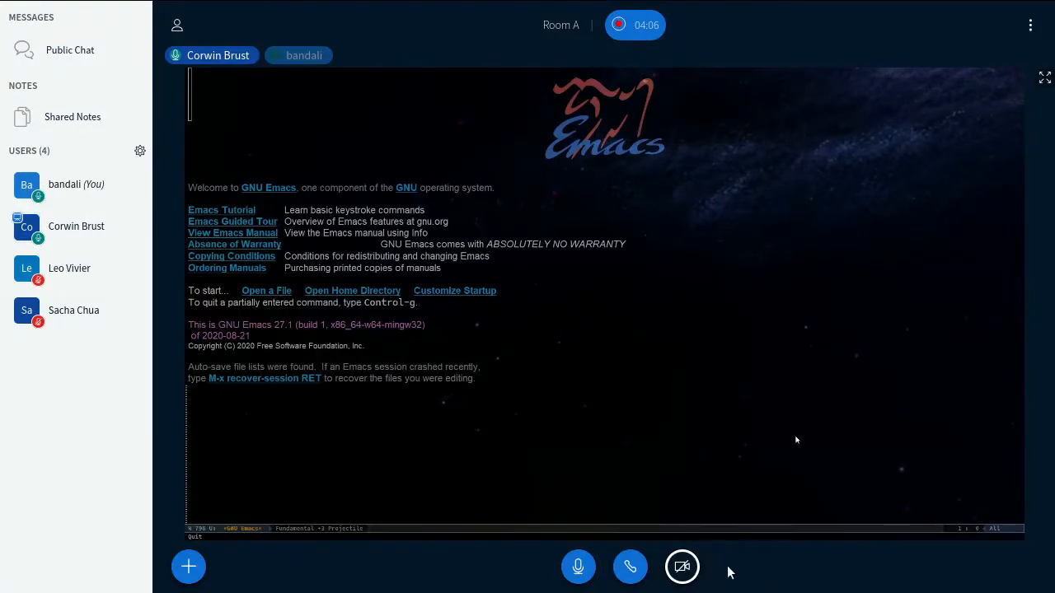
Step: Mute bandali's microphone in BigBlueButton while Corwin's Emacs welcome screen is shared
left_click(577, 566)
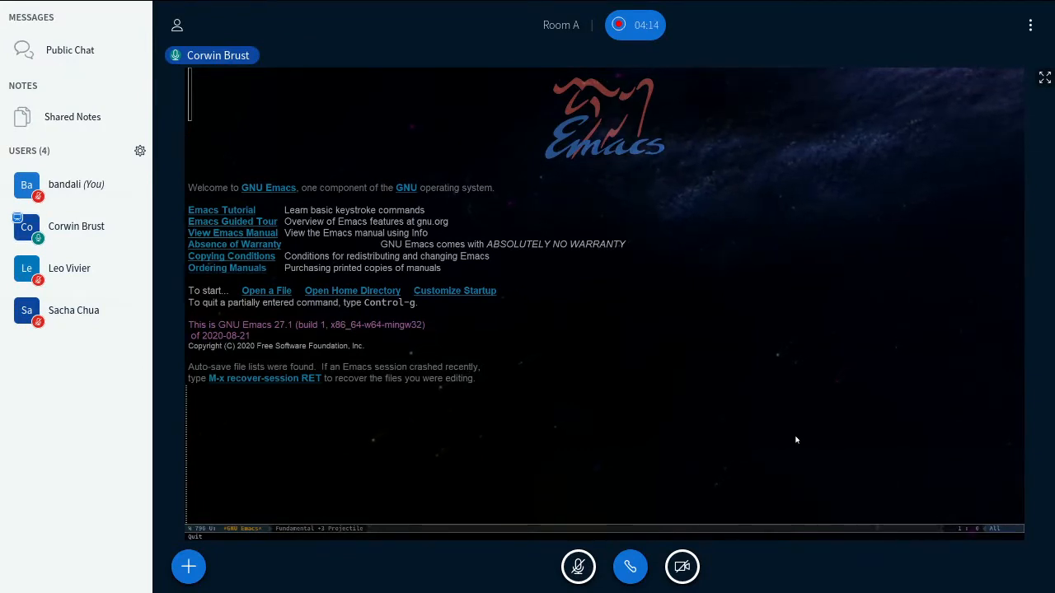
left_click(577, 566)
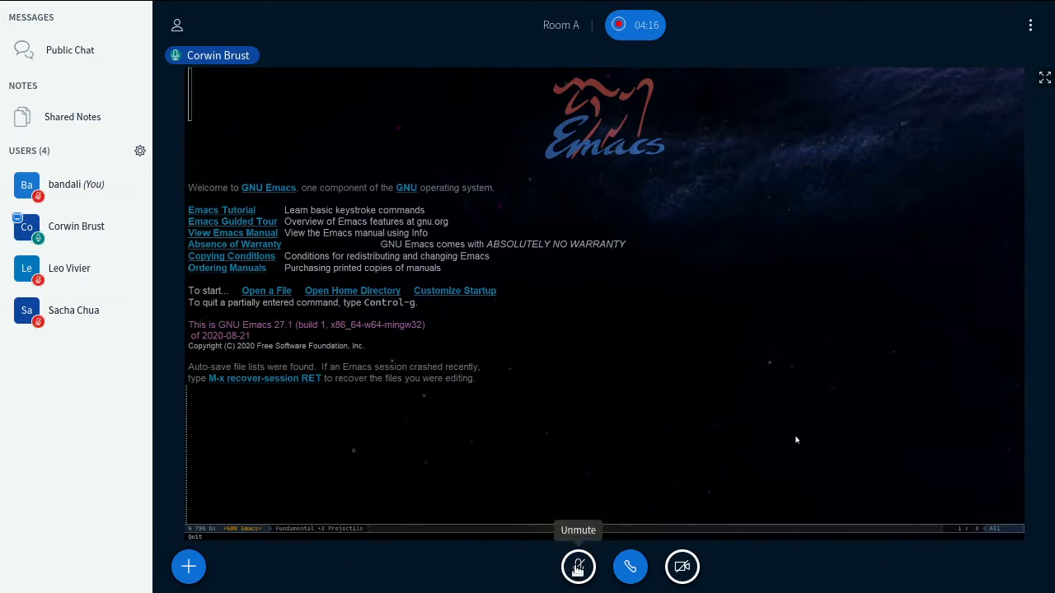
left_click(577, 566)
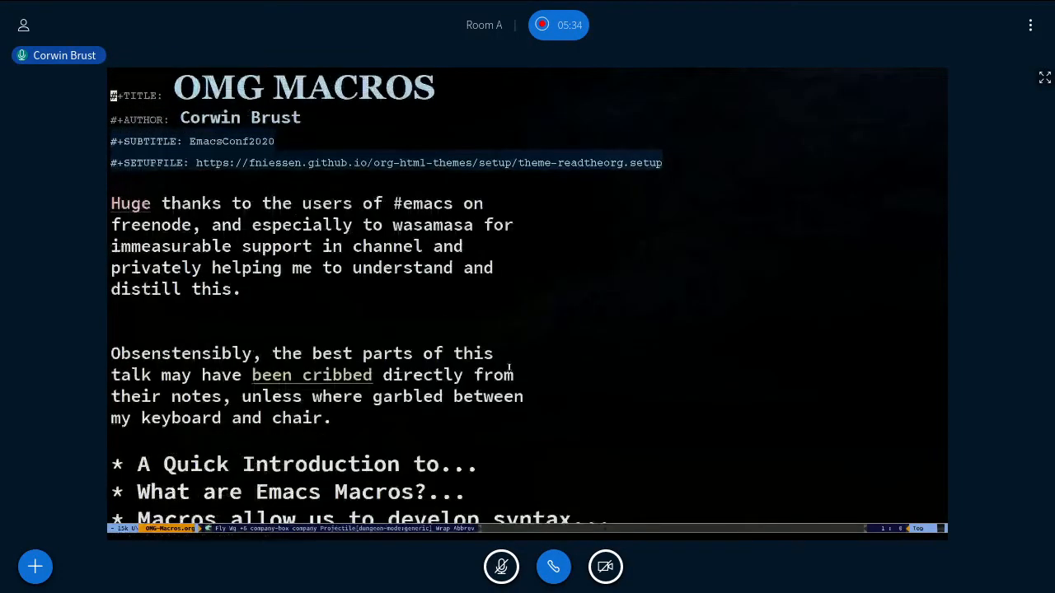
Step: Show more of the OMG MACROS outline, including Familiar Faces, Manipulation and Here, take These
scroll("down", 3)
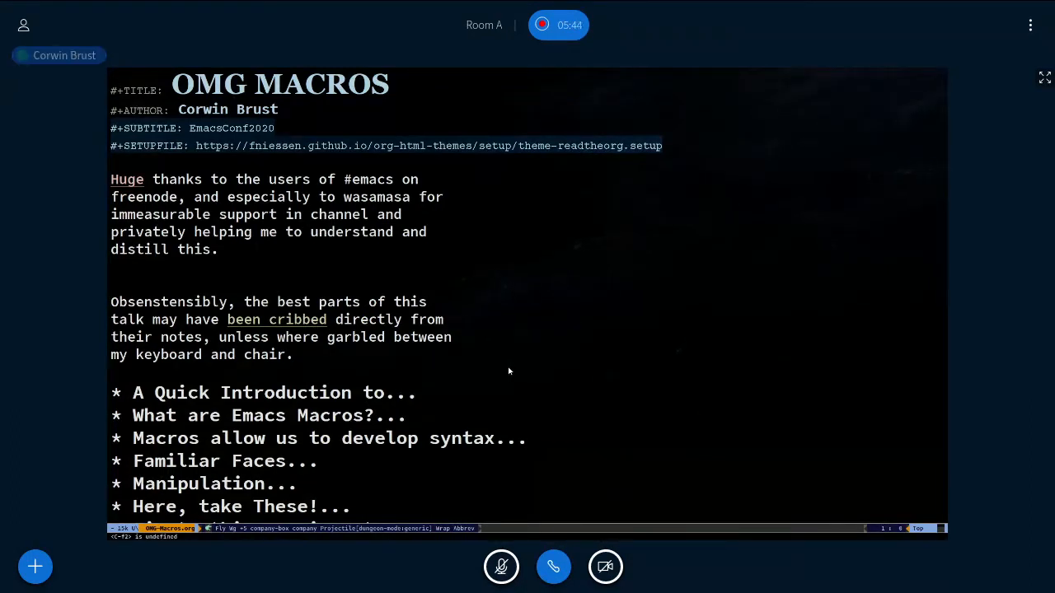
Step: Start the org-tree-slide presentation on the 'A Quick Introduction to Elisp Macros' slide
left_click(501, 566)
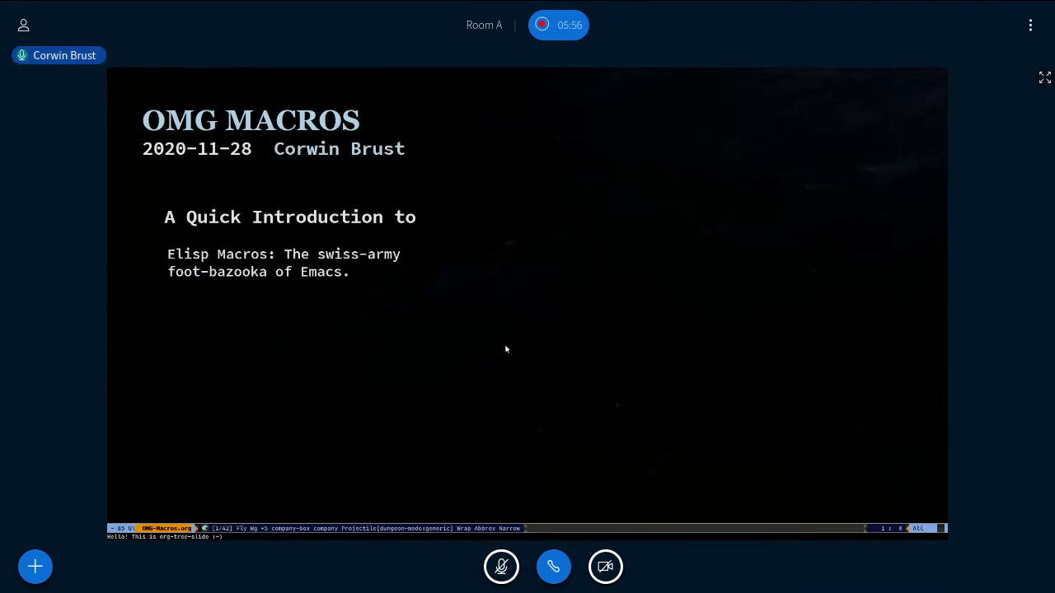
mouse_move(457, 335)
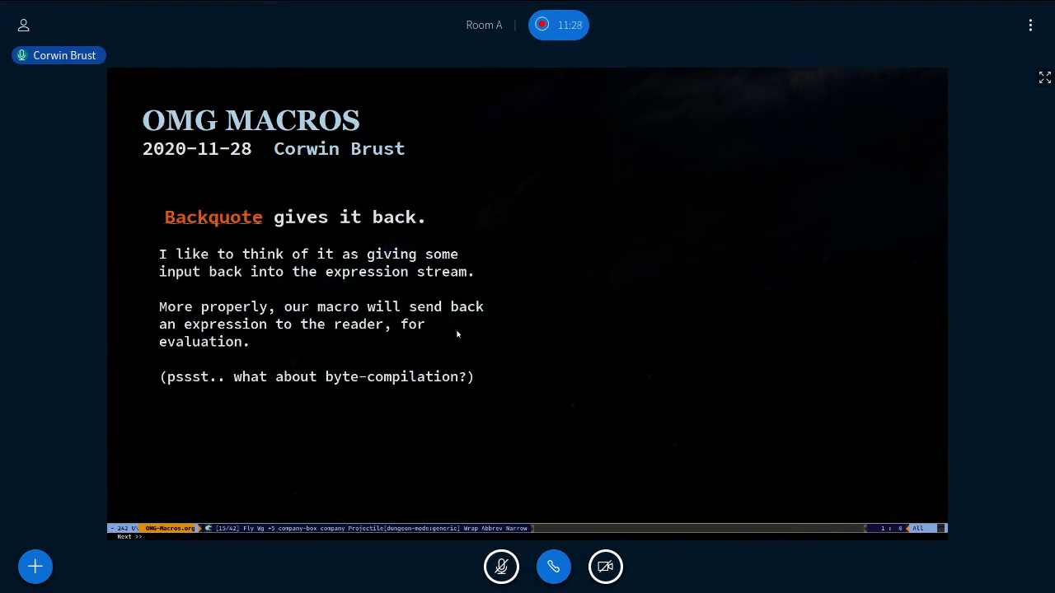
Step: Advance the OMG MACROS slideshow to the 'Backquote gives it back' slide
key("Right")
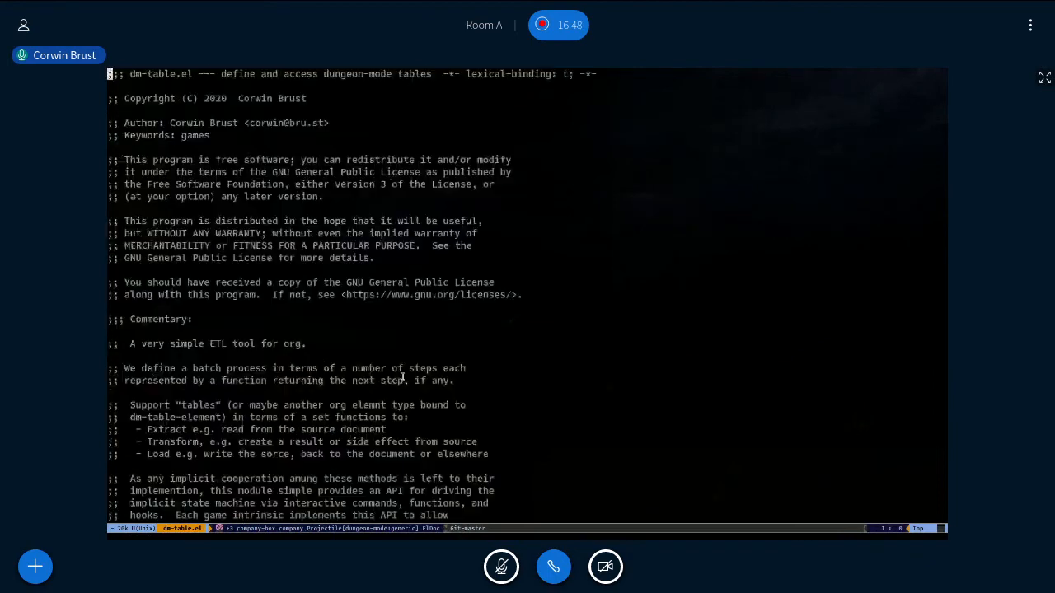
Step: Bring up dm-util.el at its header, TODO commentary and start of the code section
scroll("down", 3)
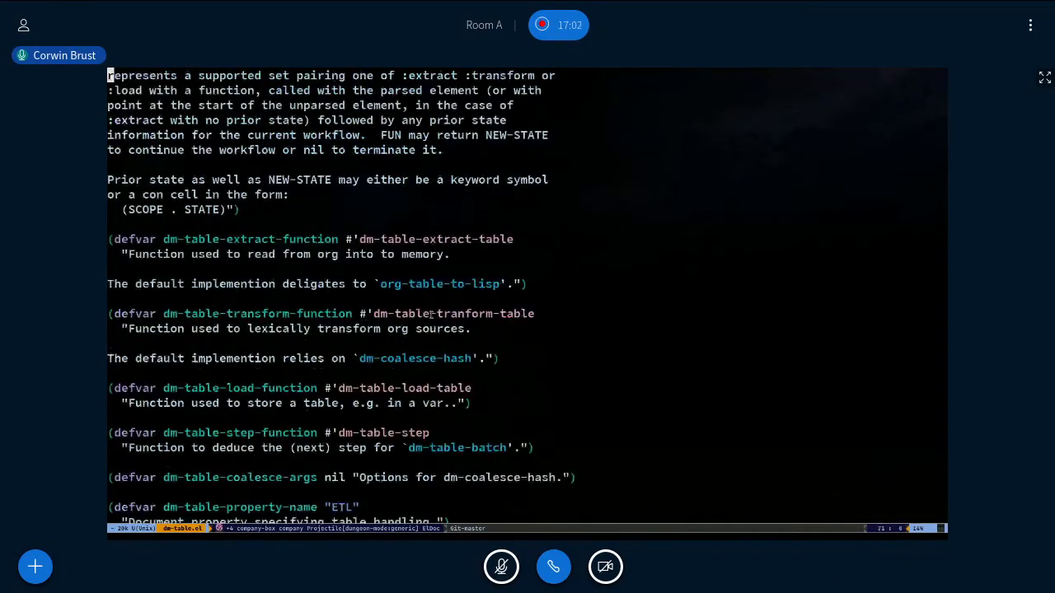
scroll("down", 3)
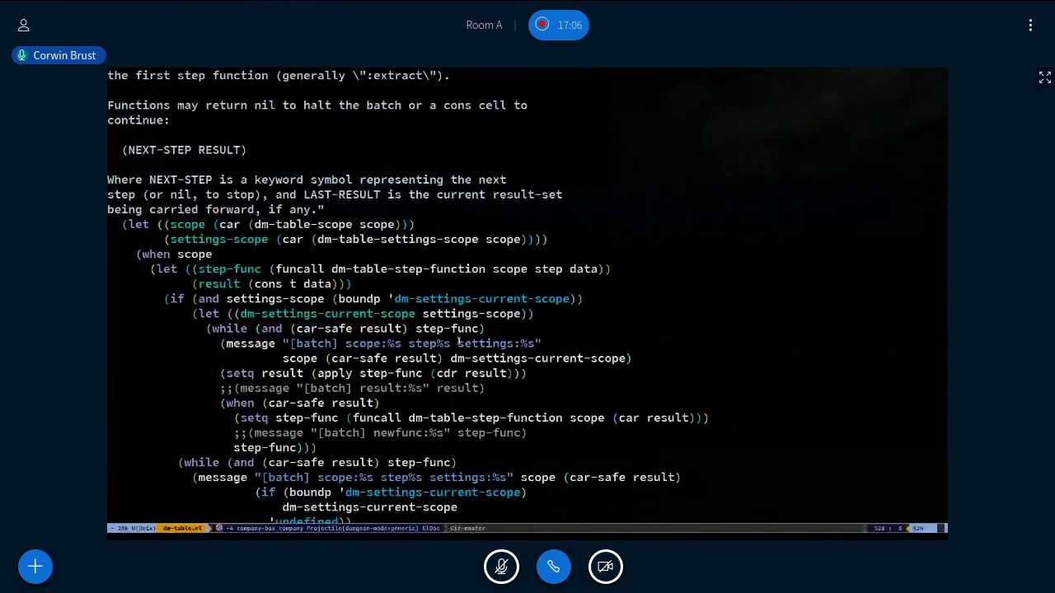
scroll("down", 3)
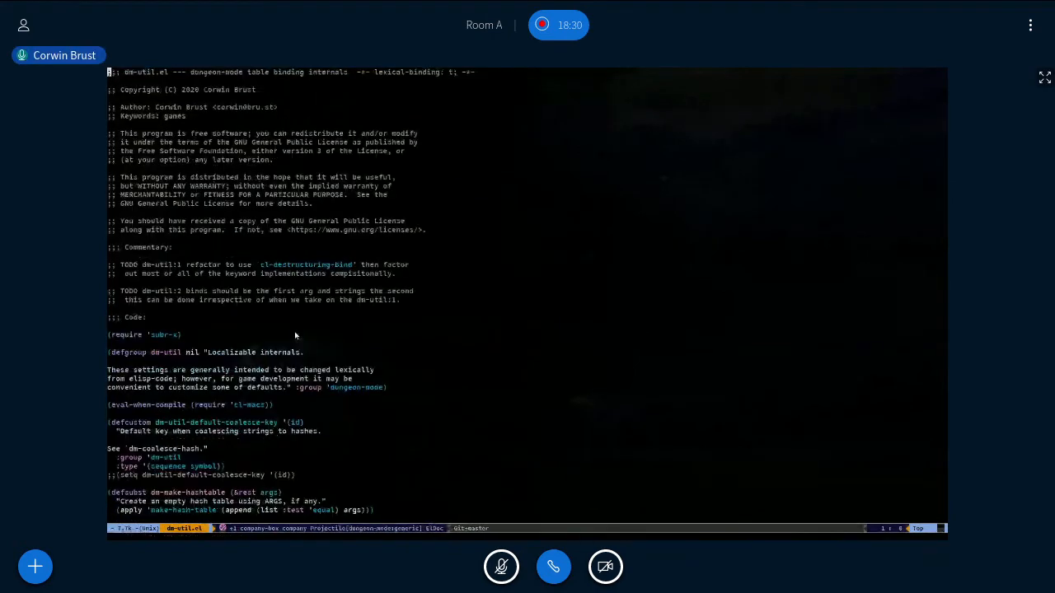
Step: Scroll dm-util.el past dm-make-hashtable and dm-alist-to-hash to dm-merge-plists and dm-merge-alists
scroll("down", 3)
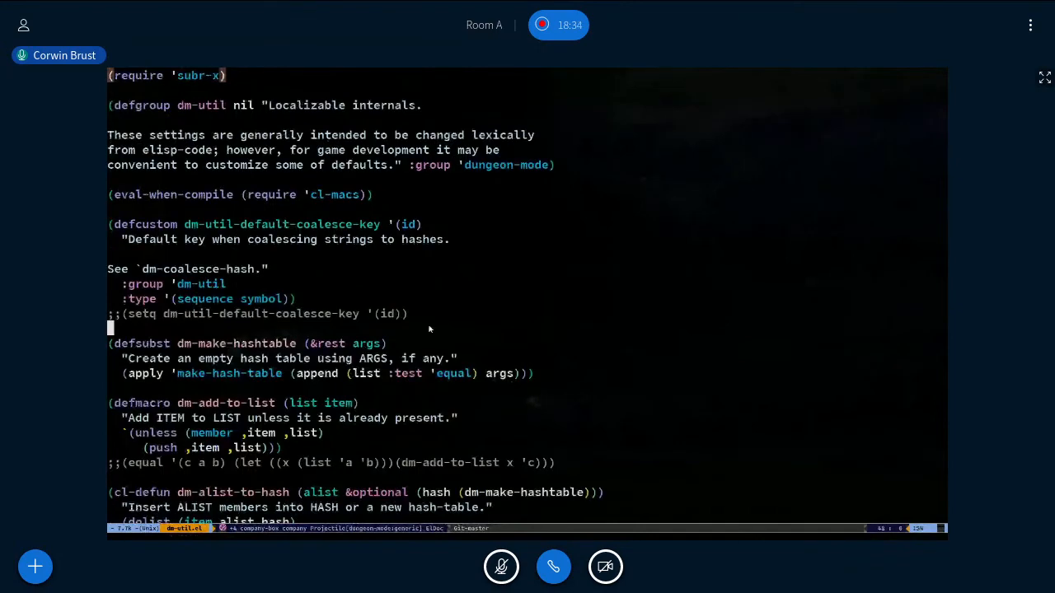
scroll("down", 3)
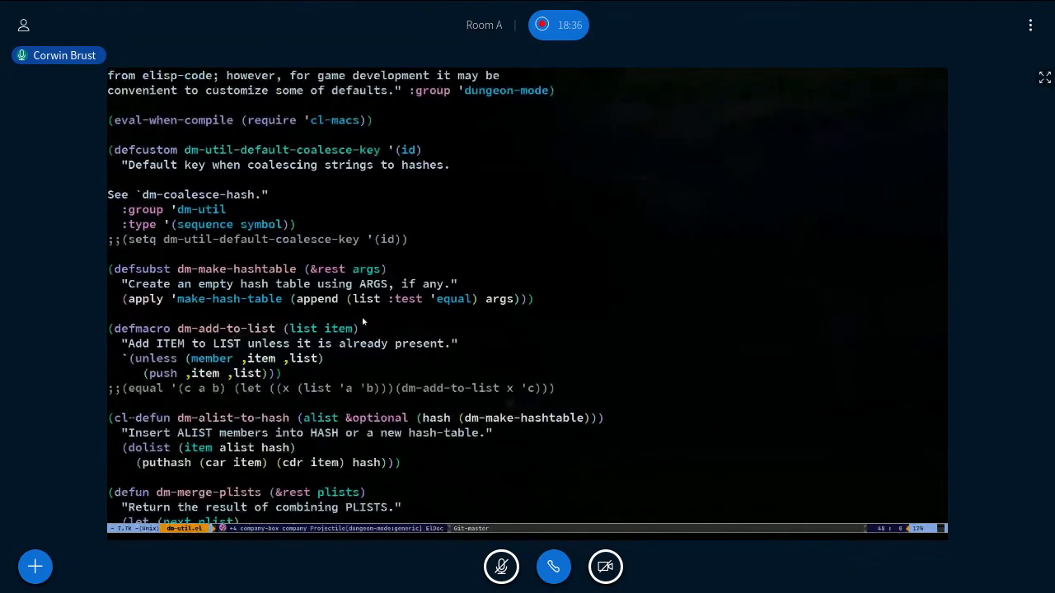
scroll("down", 3)
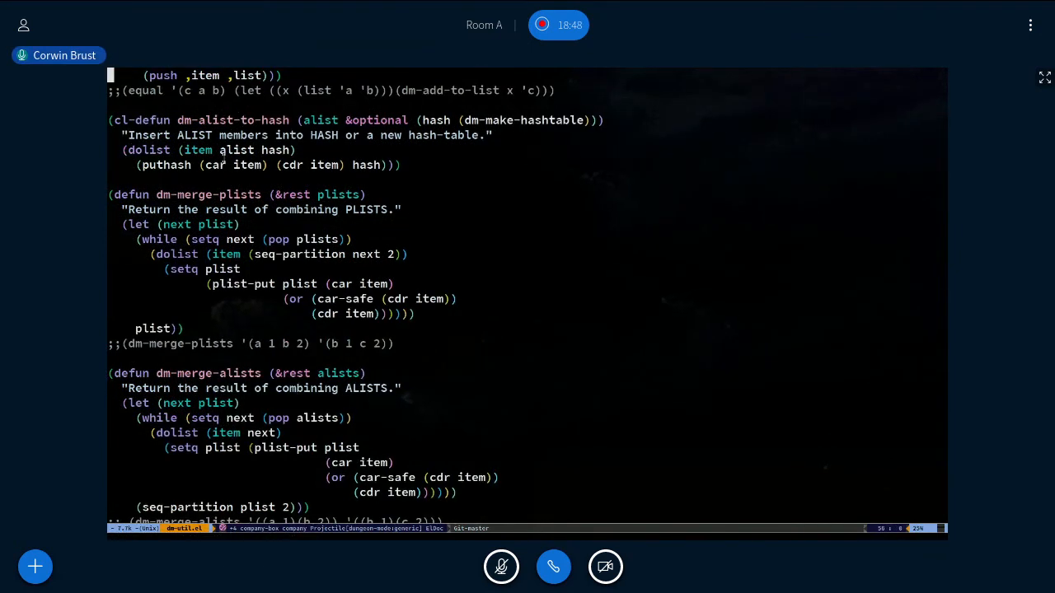
double_click(239, 194)
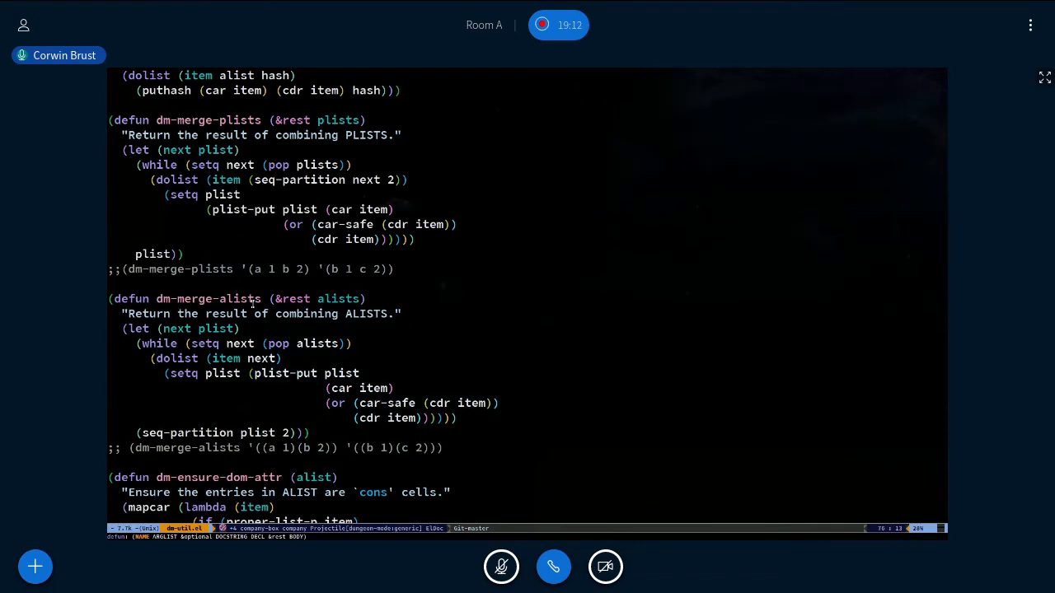
scroll("down", 3)
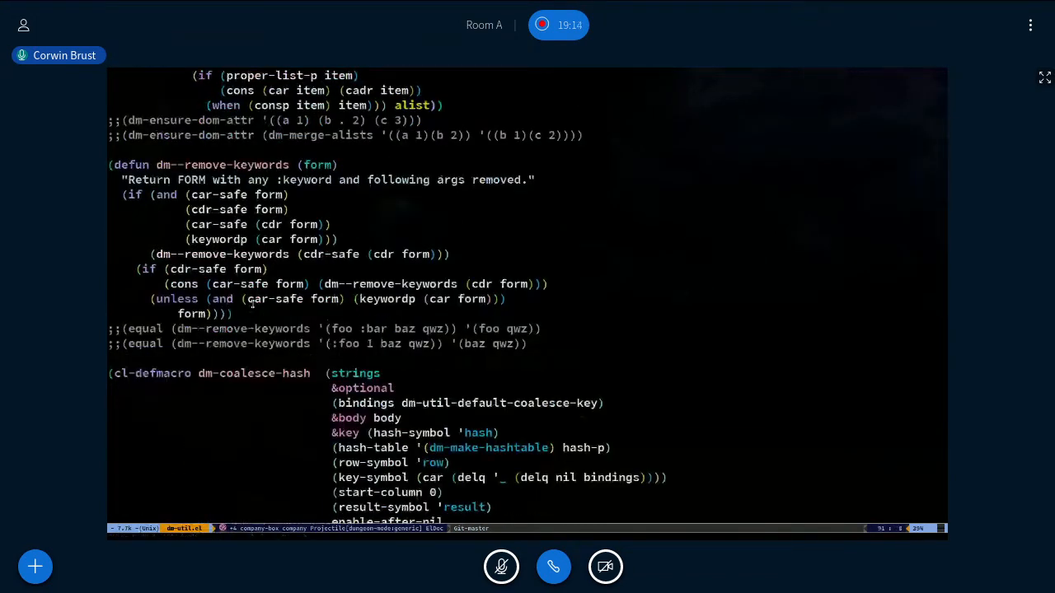
scroll("down", 3)
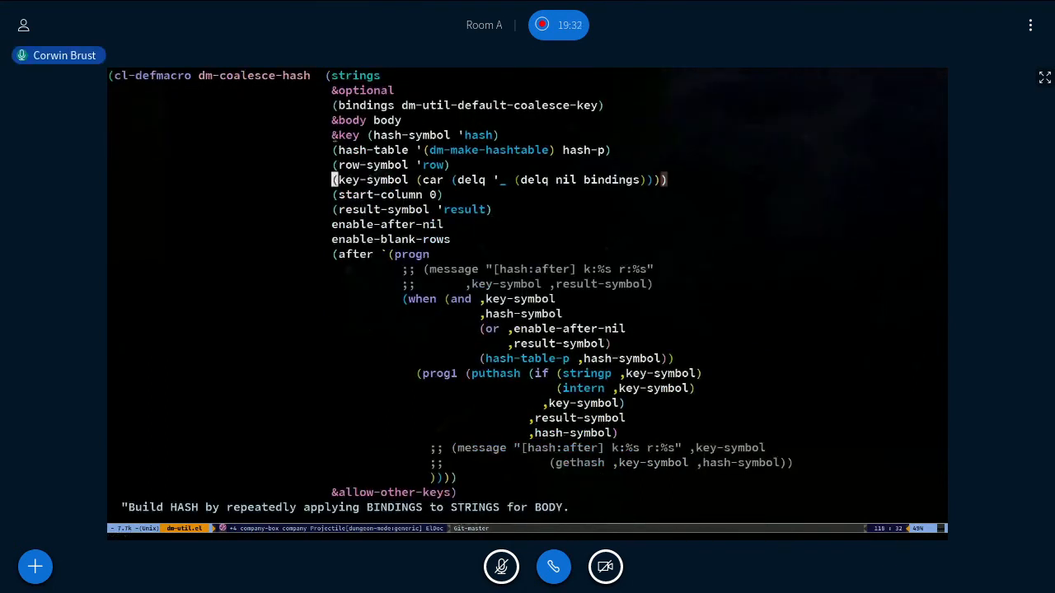
scroll("down", 3)
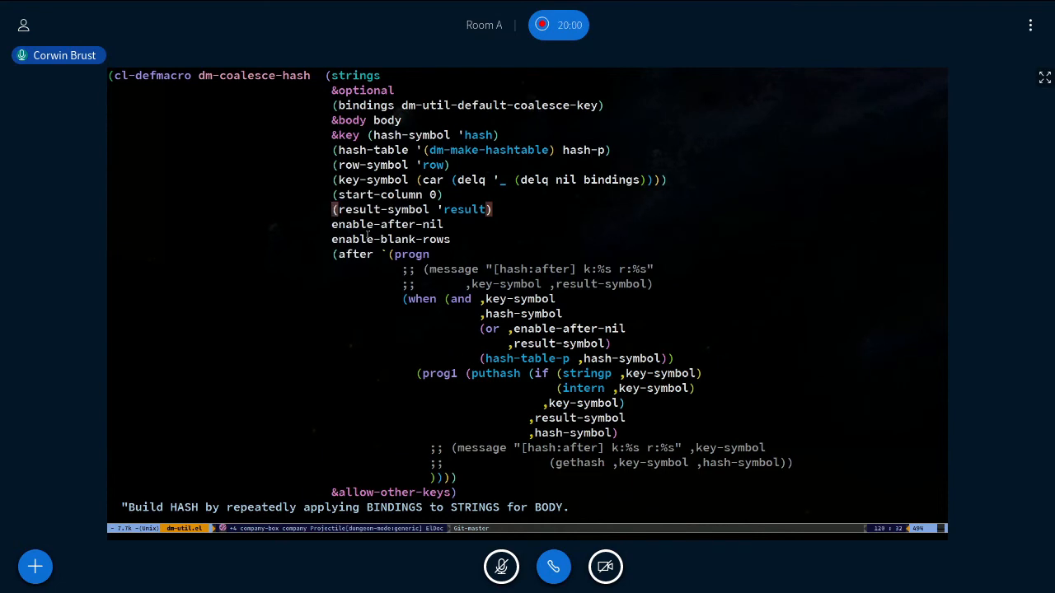
scroll("down", 3)
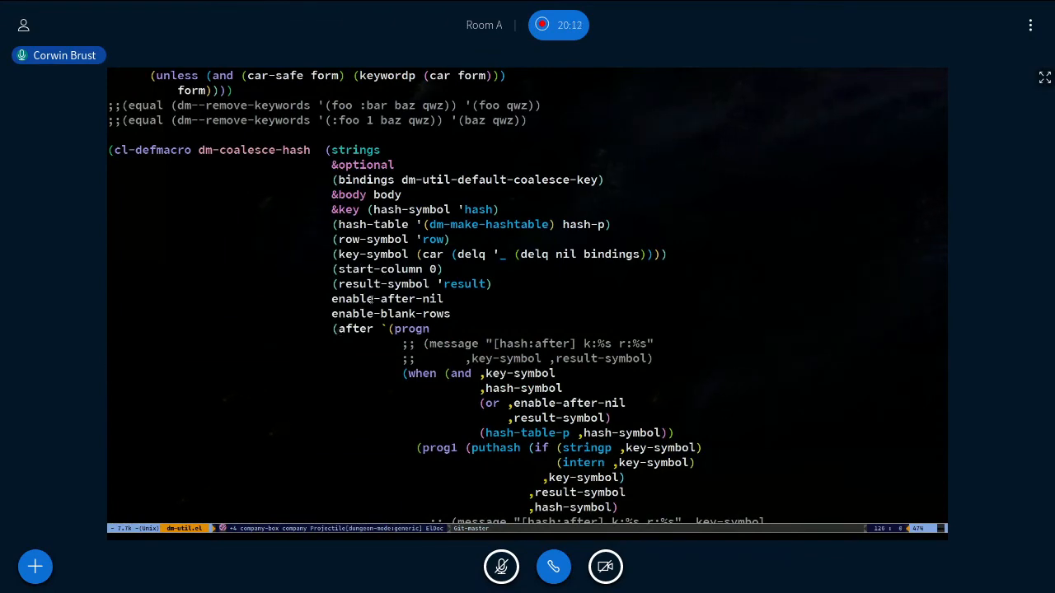
scroll("down", 3)
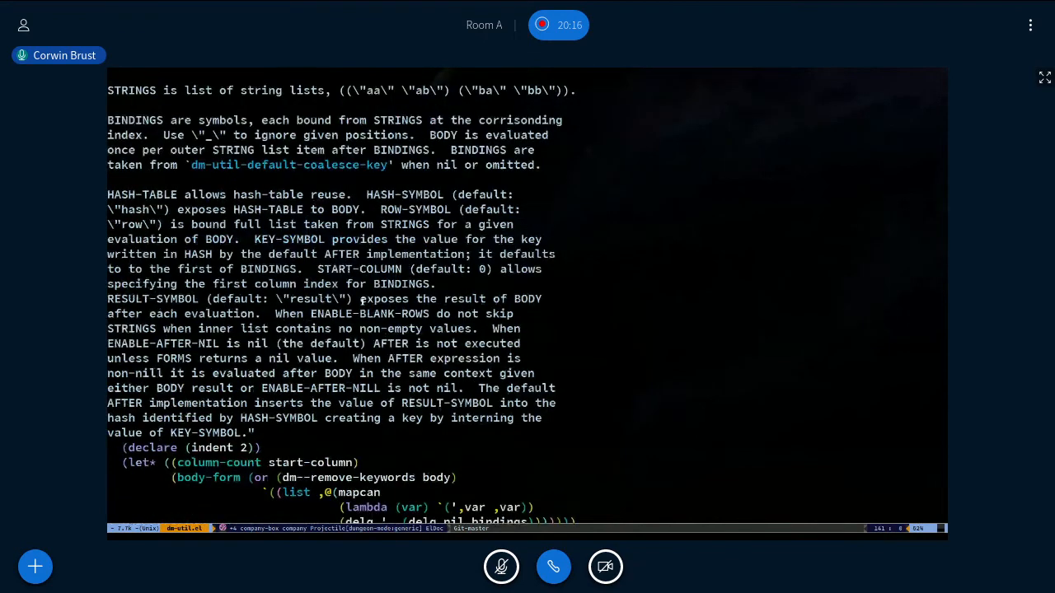
scroll("down", 3)
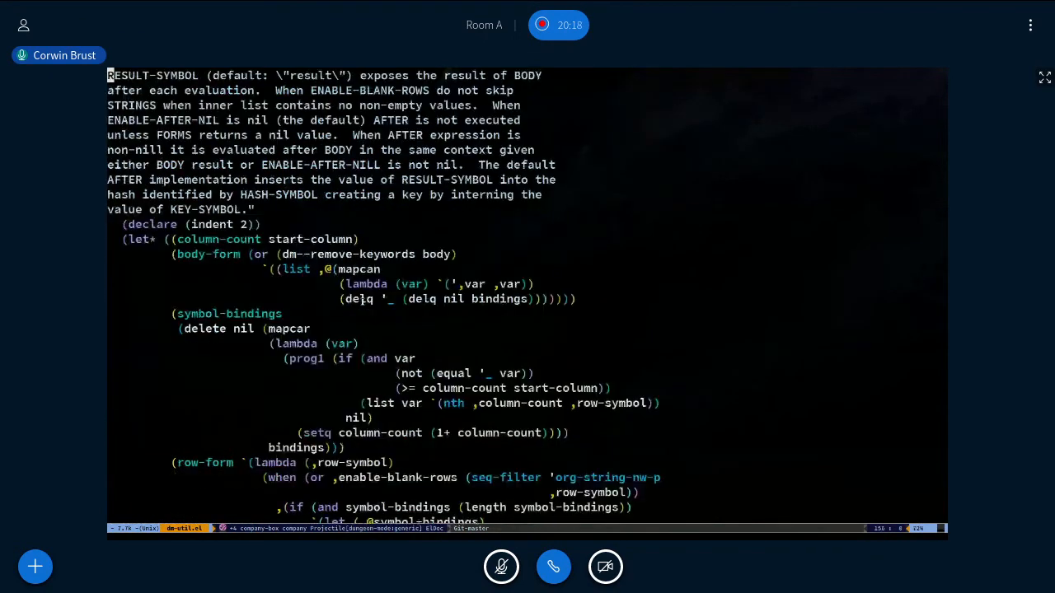
scroll("down", 3)
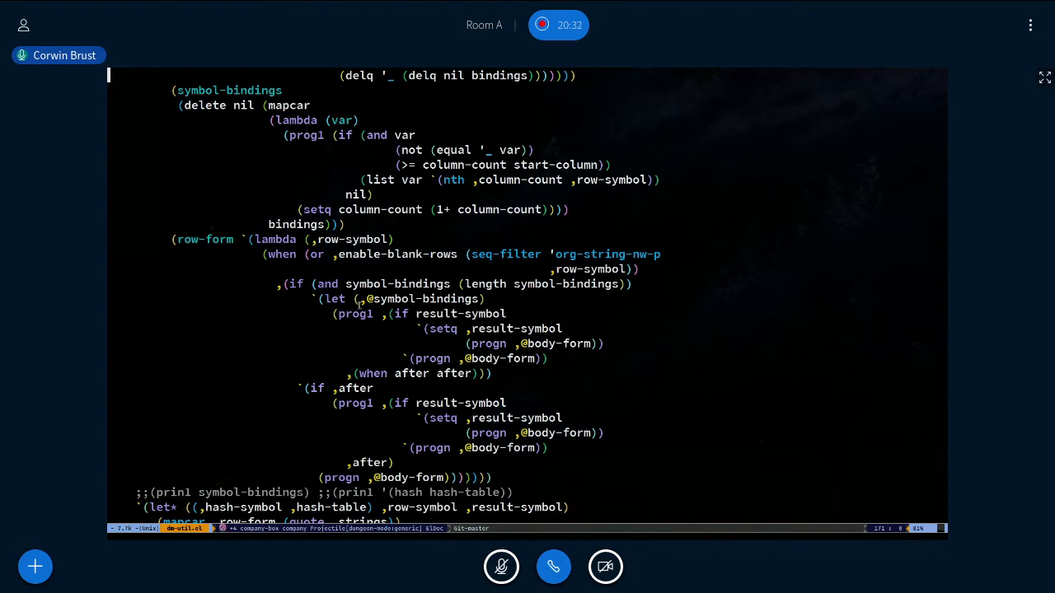
scroll("down", 3)
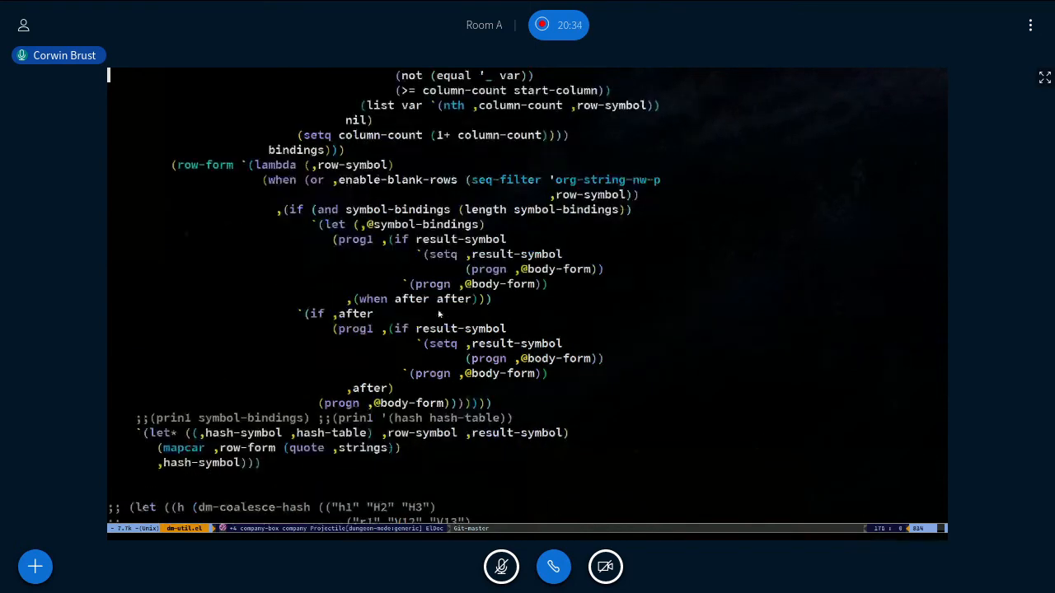
scroll("down", 3)
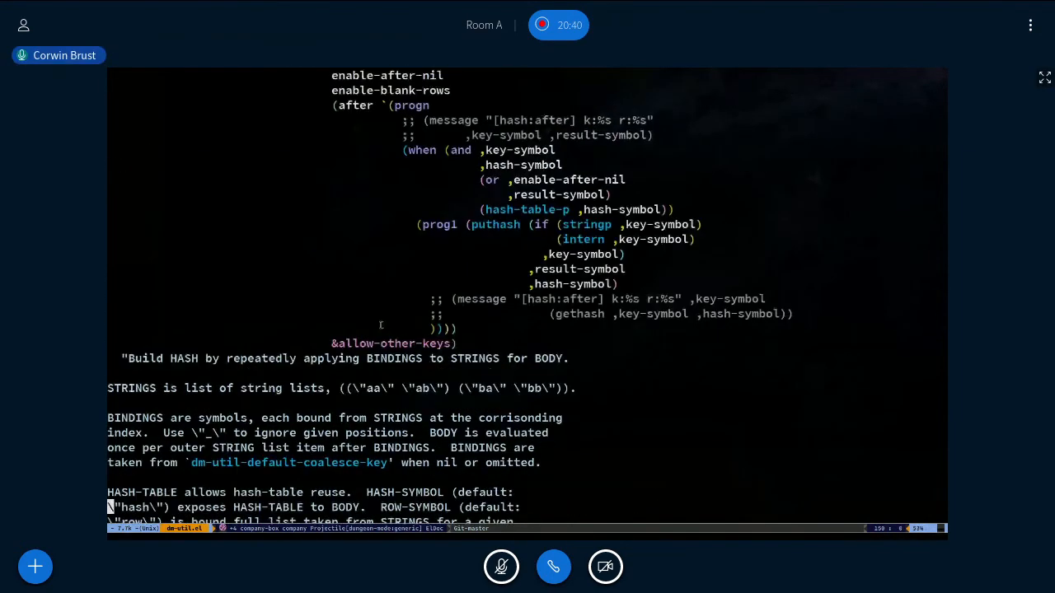
scroll("down", 3)
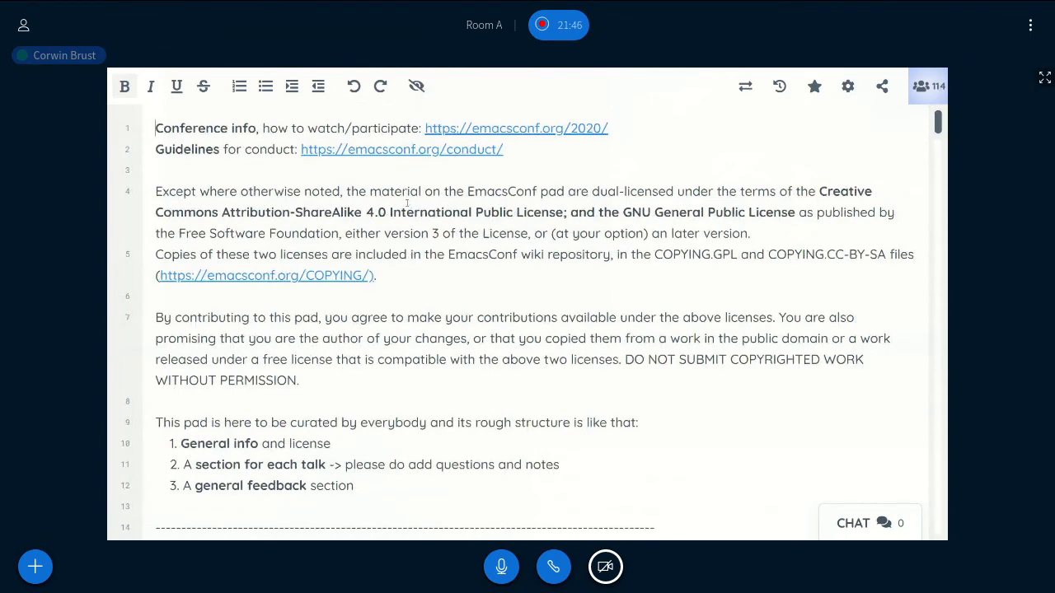
Step: Finish the Etherpad question about the talk's key message by adding 'talk?'
scroll("down", 3)
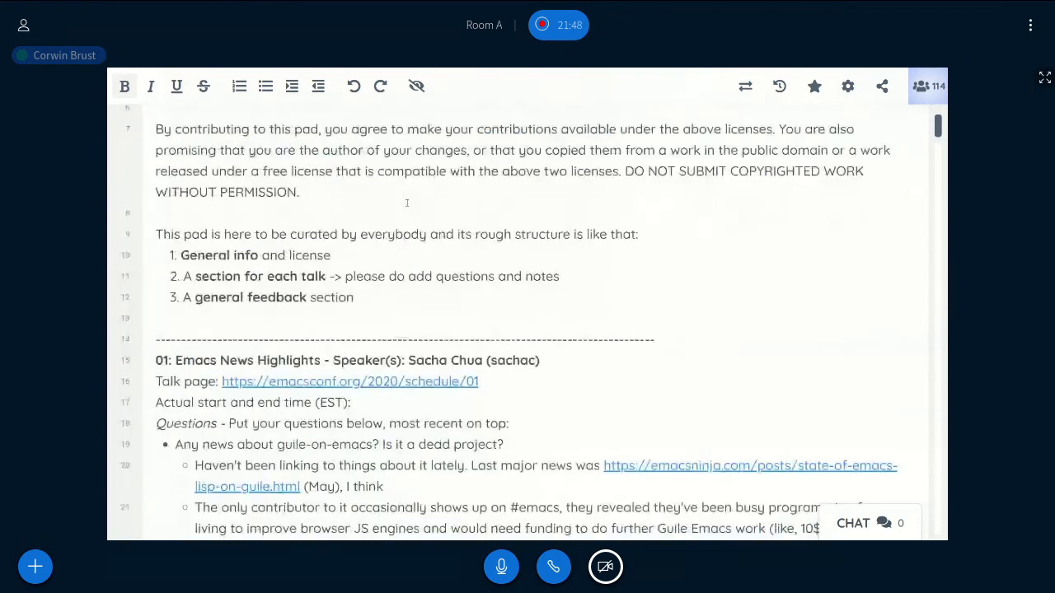
scroll("down", 3)
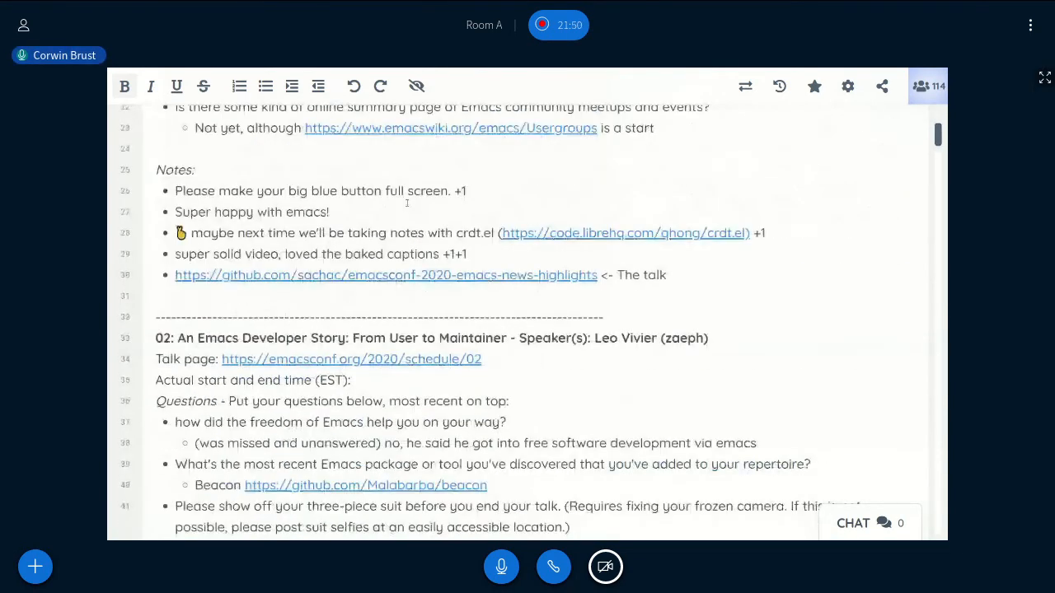
scroll("down", 3)
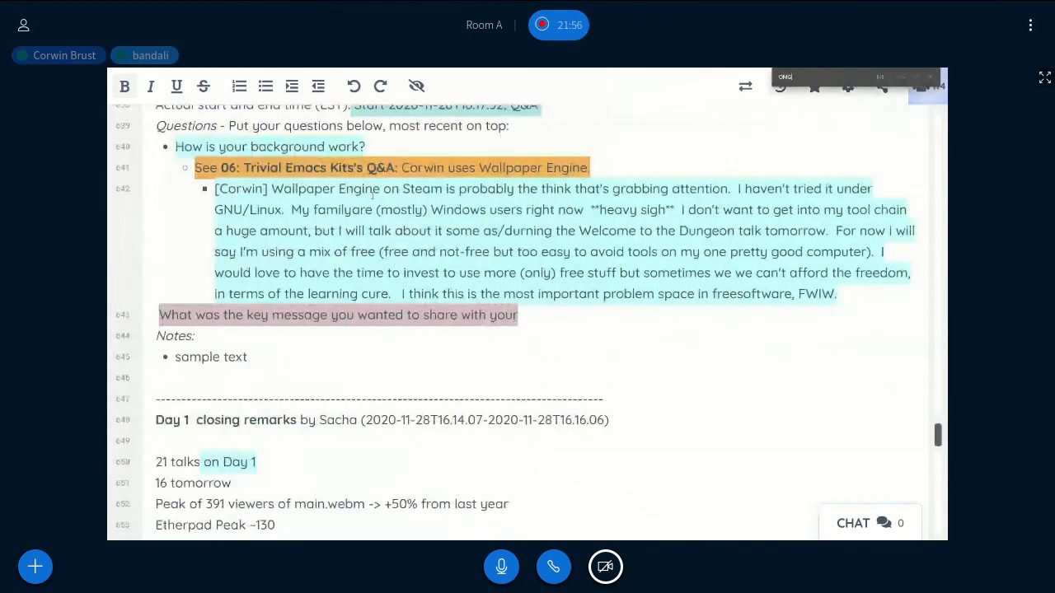
type("talk?")
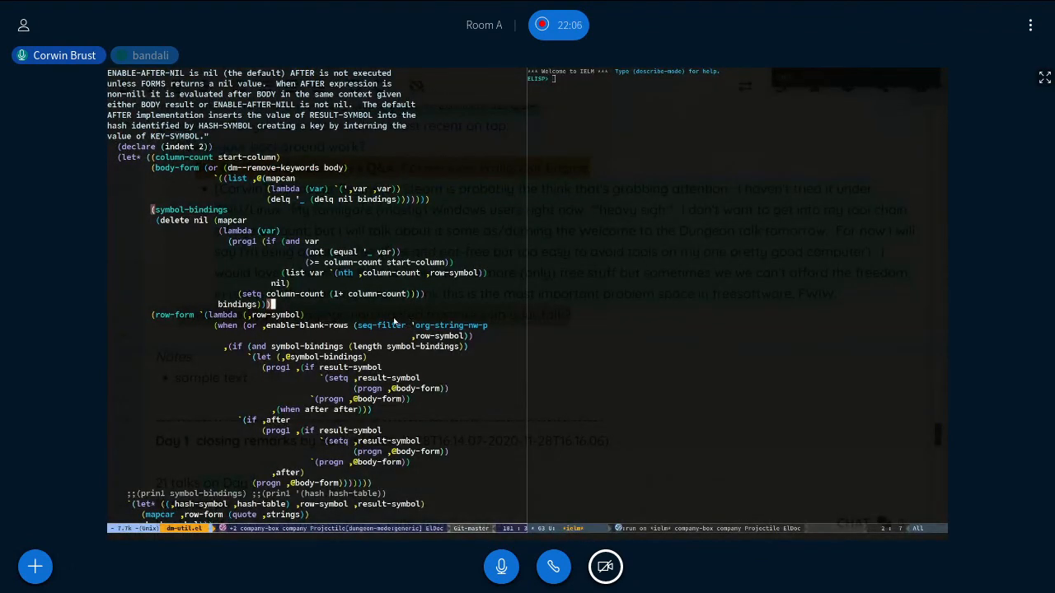
scroll("down", 3)
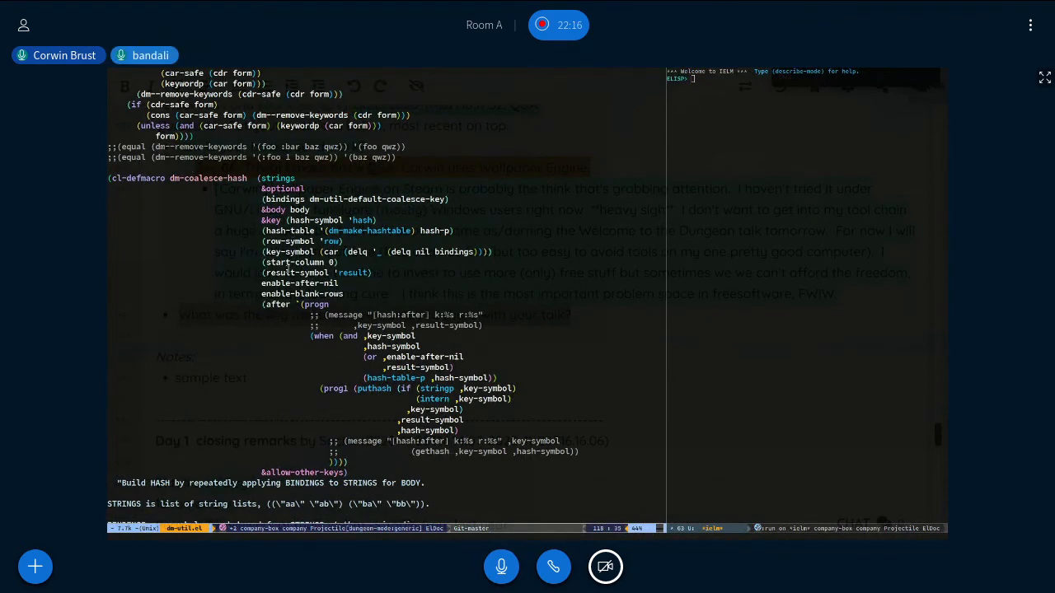
scroll("down", 3)
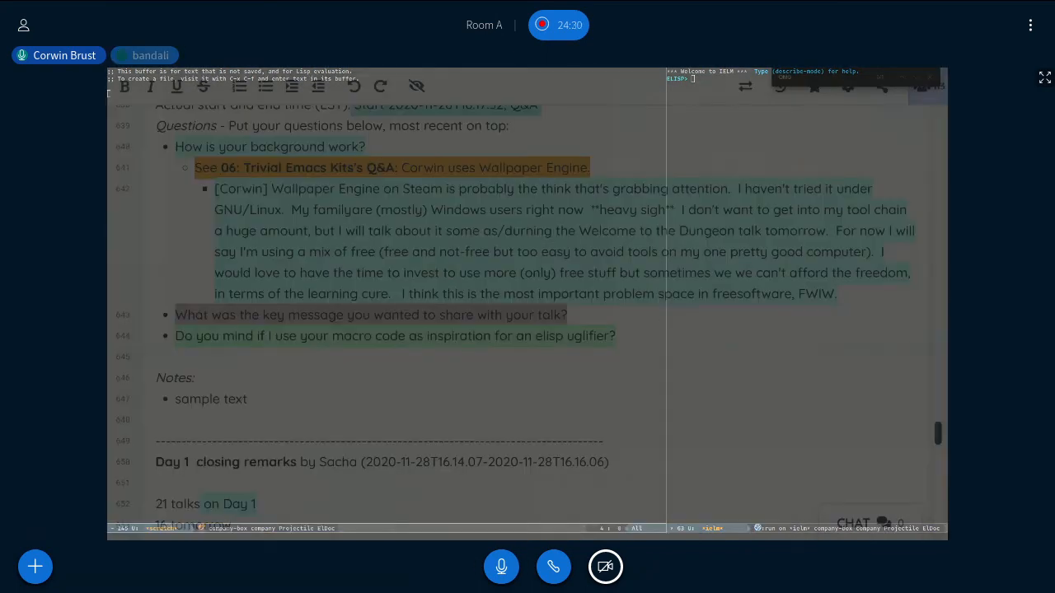
Step: Start an Etherpad bullet 'Are' below the uglifier question, then show the FSF logo slide
left_click(500, 566)
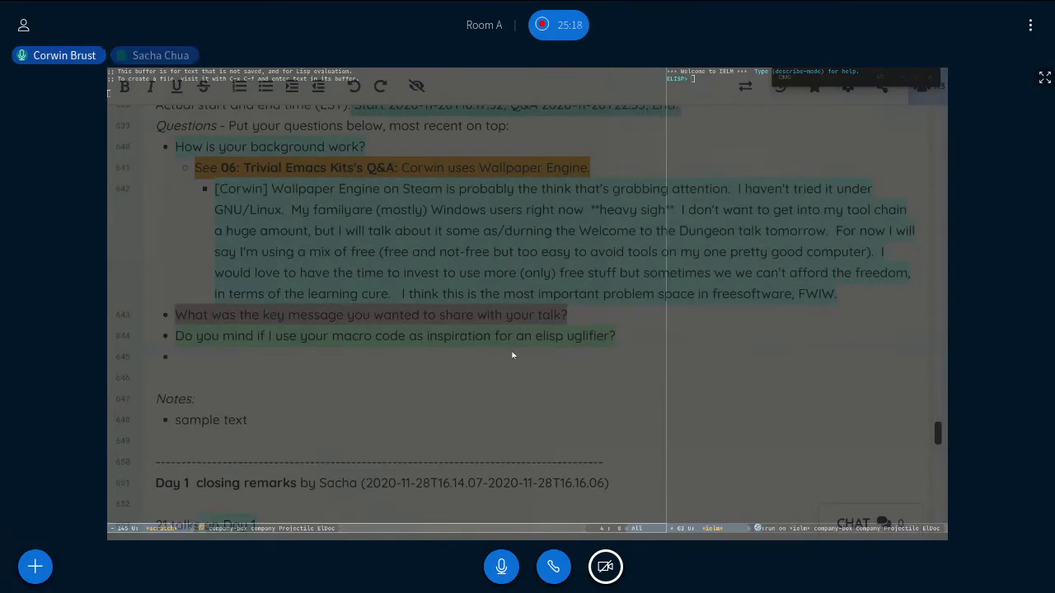
type("A")
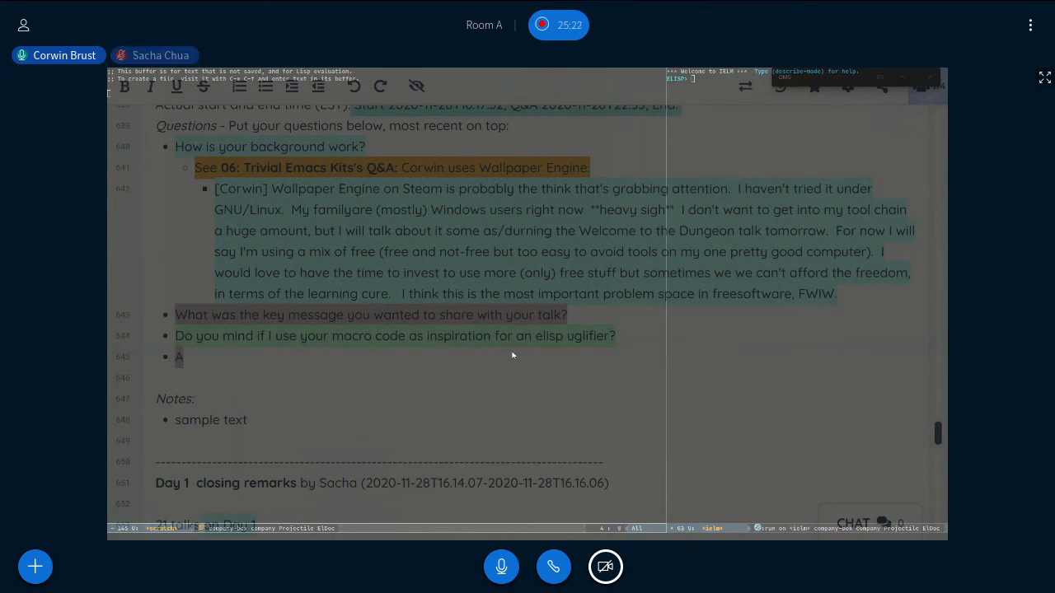
type("re")
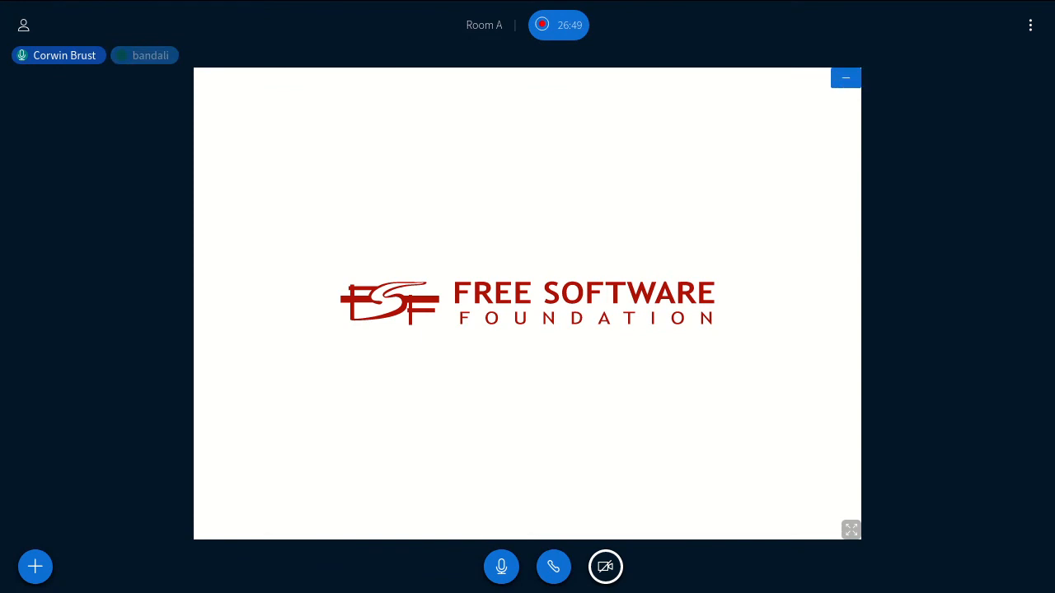
left_click(501, 566)
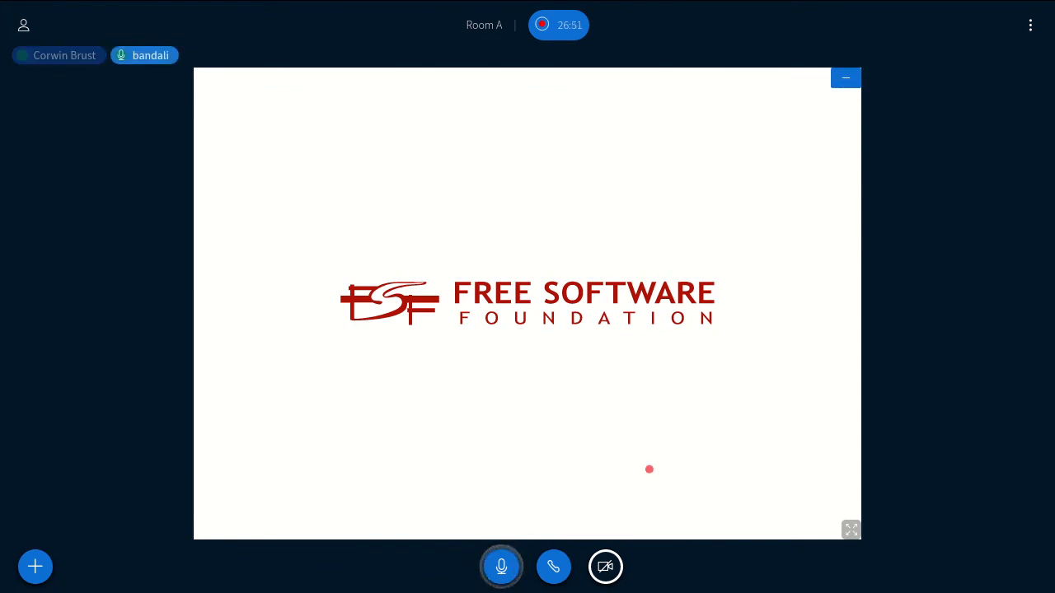